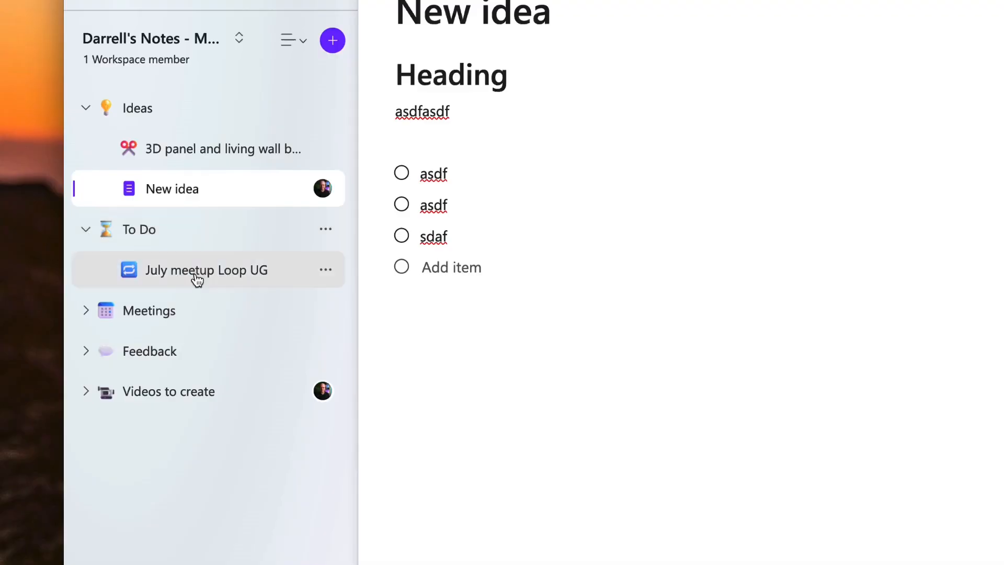
Step: Show the meetup task list with jobs and due dates on the July meetup Loop UG page
{"action": "left_click", "coordinate": [206, 270]}
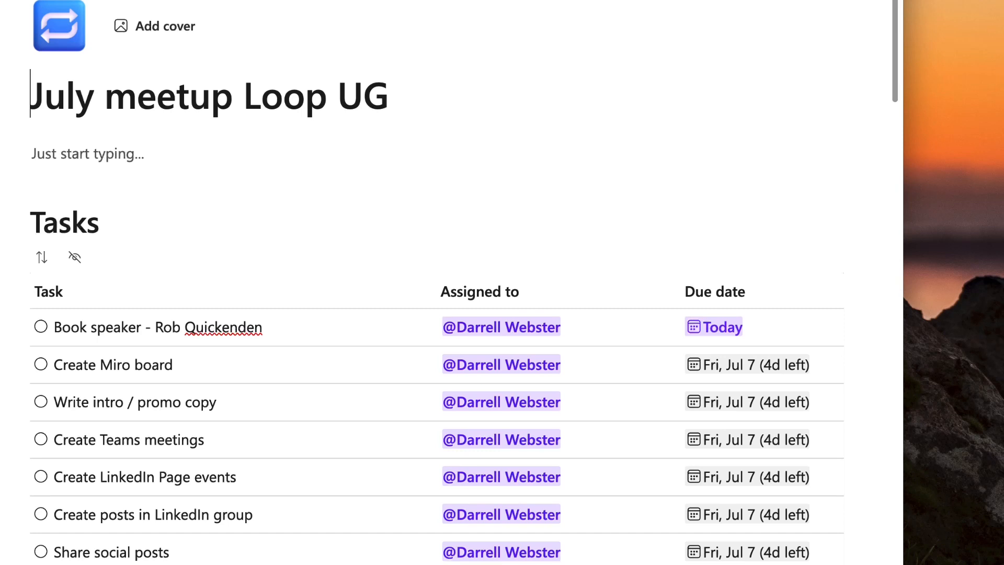
{"action": "mouse_move", "coordinate": [4, 247]}
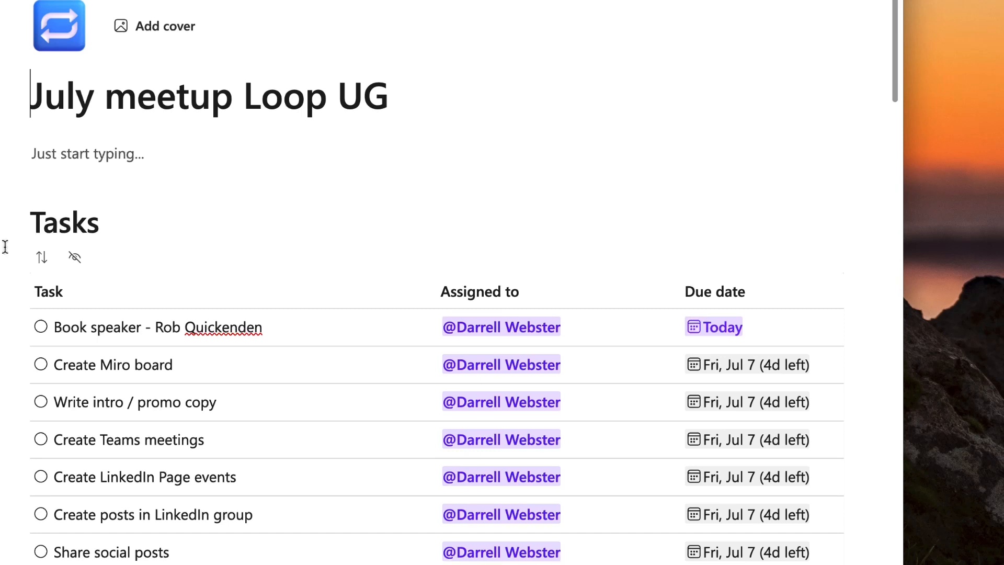
{"action": "scroll", "scroll_direction": "down", "scroll_amount": 3}
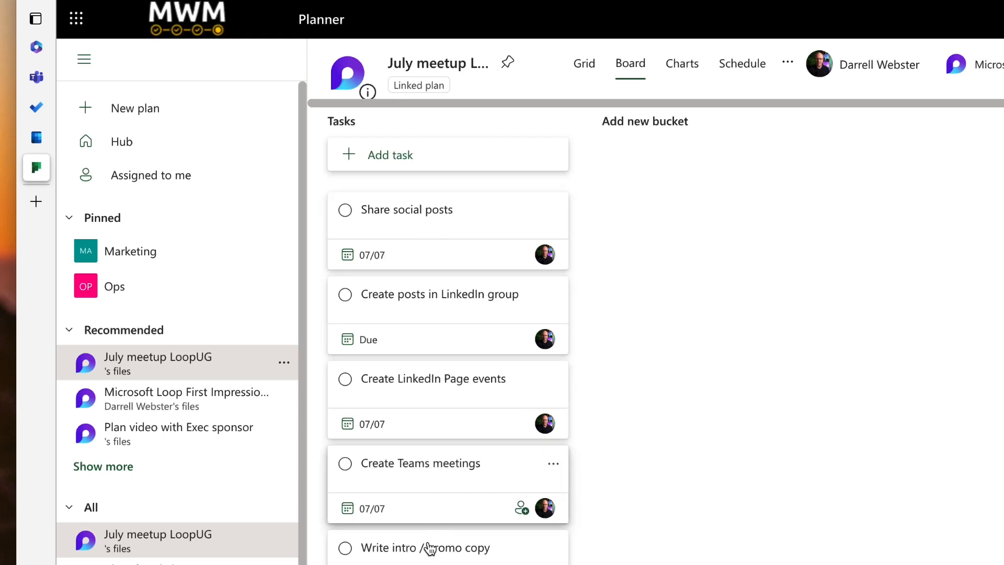
Step: In To Do's Assigned to me list, view Share social posts details and jump to its Loop page
{"action": "left_click", "coordinate": [36, 107]}
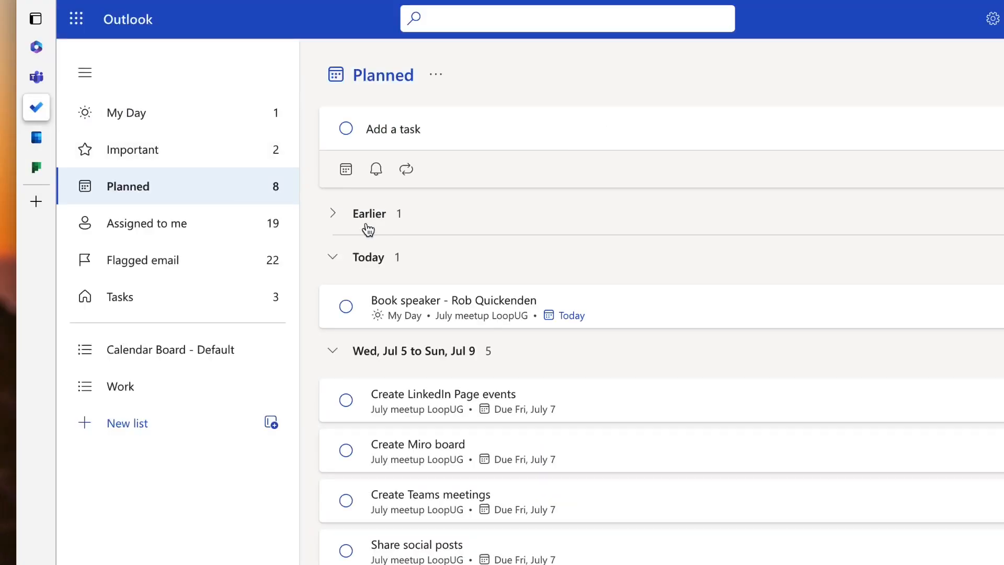
{"action": "mouse_move", "coordinate": [146, 223]}
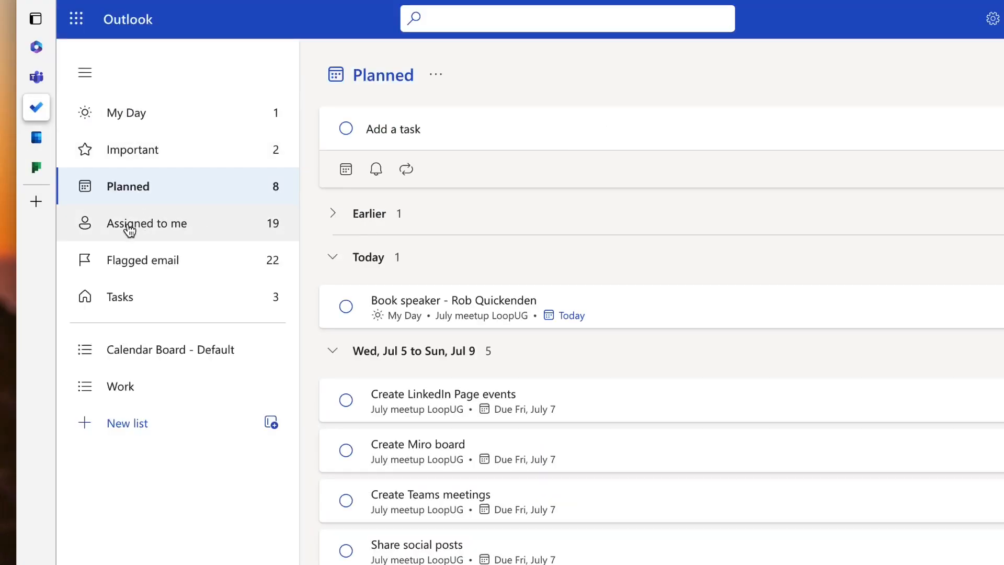
{"action": "left_click", "coordinate": [147, 222]}
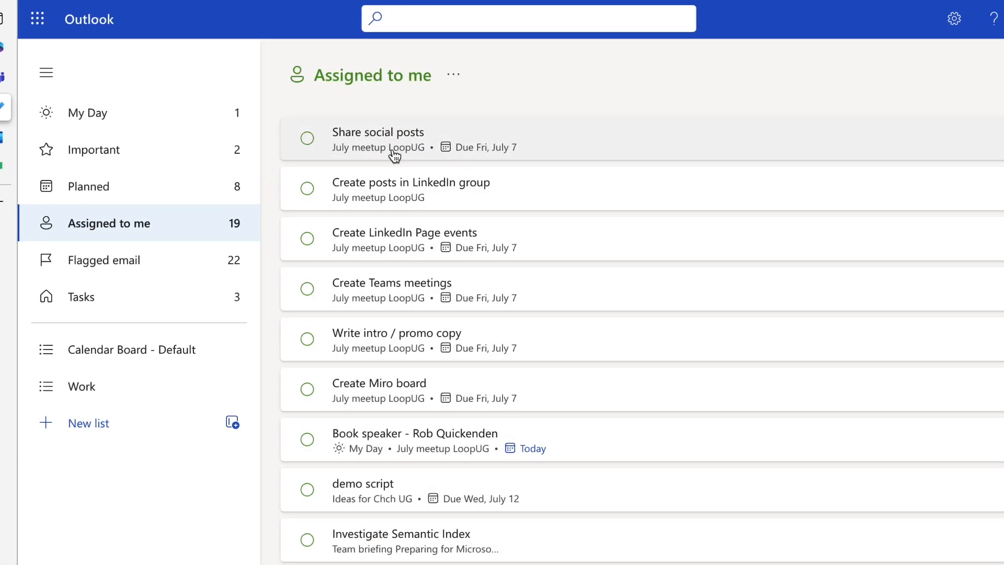
{"action": "left_click", "coordinate": [378, 139]}
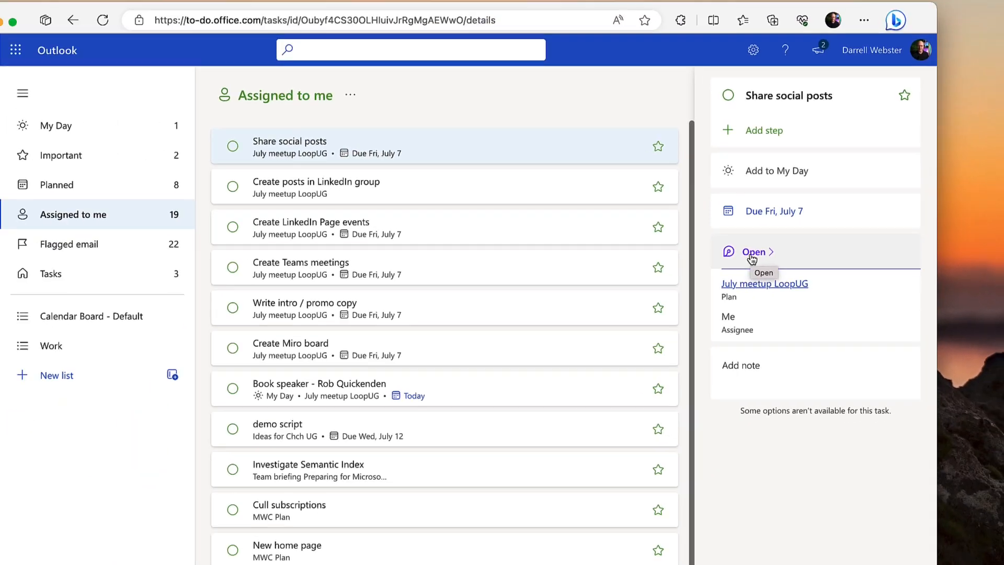
{"action": "left_click", "coordinate": [754, 251]}
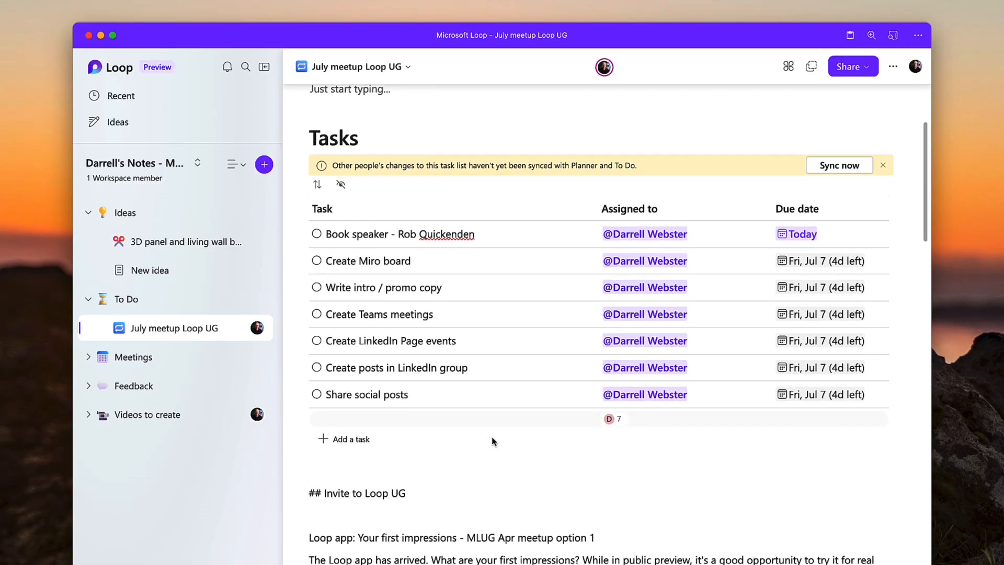
{"action": "scroll", "scroll_direction": "down", "scroll_amount": 3}
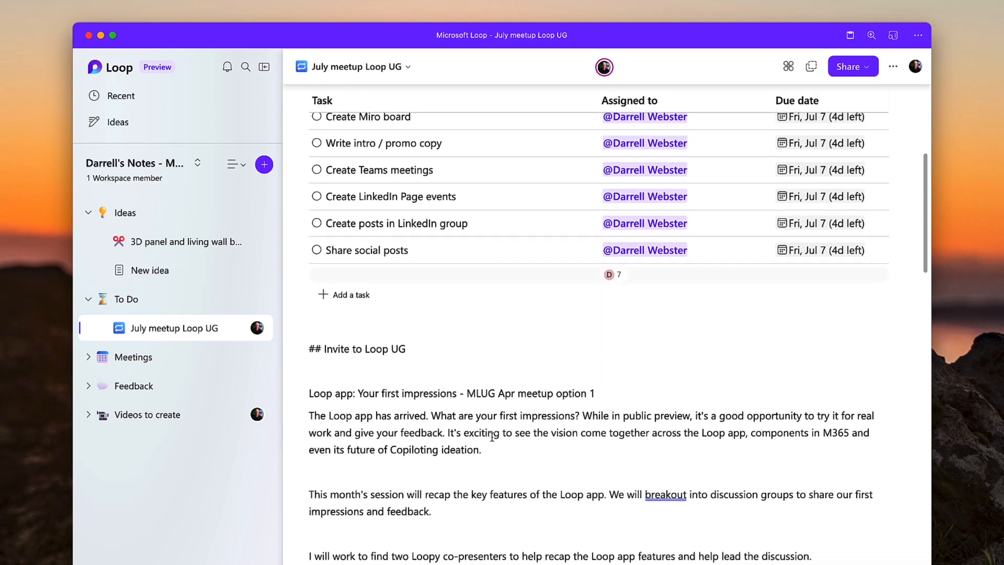
{"action": "scroll", "scroll_direction": "down", "scroll_amount": 3}
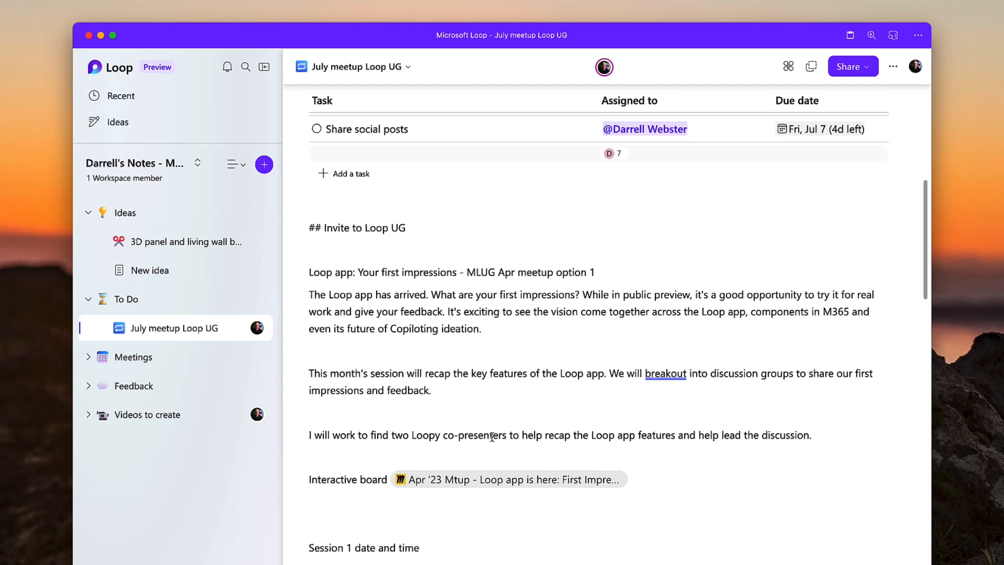
{"action": "scroll", "scroll_direction": "down", "scroll_amount": 3}
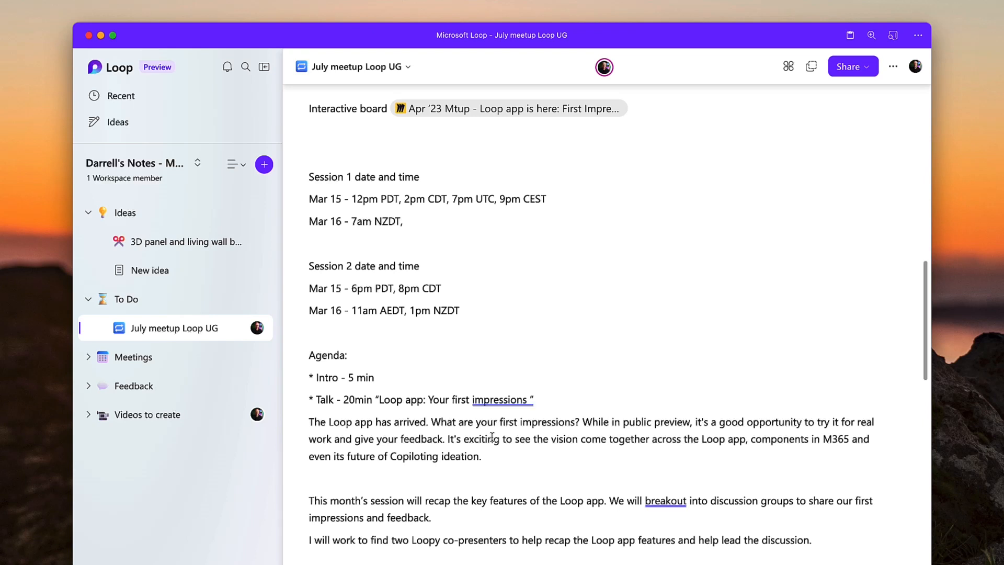
{"action": "scroll", "scroll_direction": "down", "scroll_amount": 3}
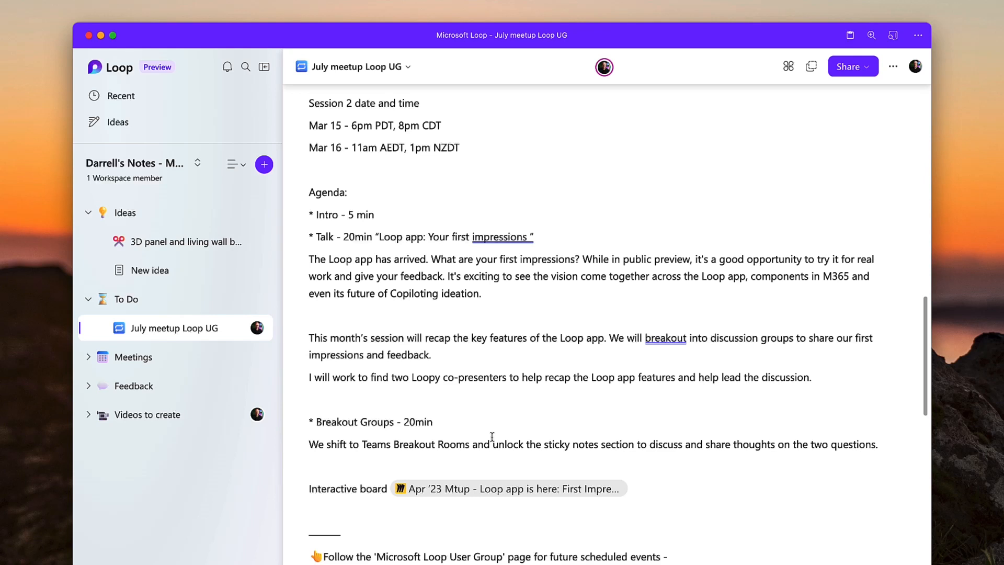
{"action": "scroll", "scroll_direction": "down", "scroll_amount": 3}
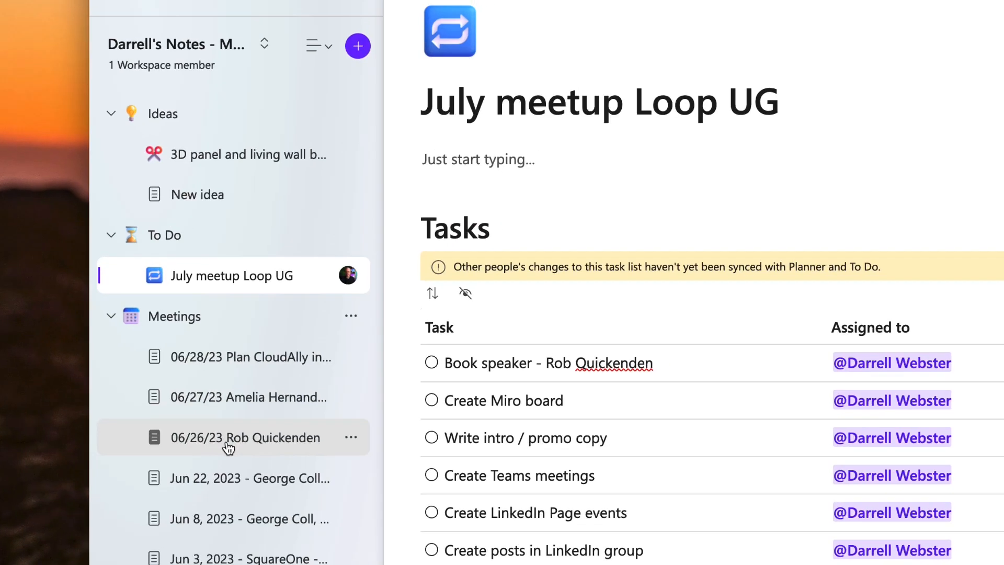
{"action": "left_click", "coordinate": [245, 437]}
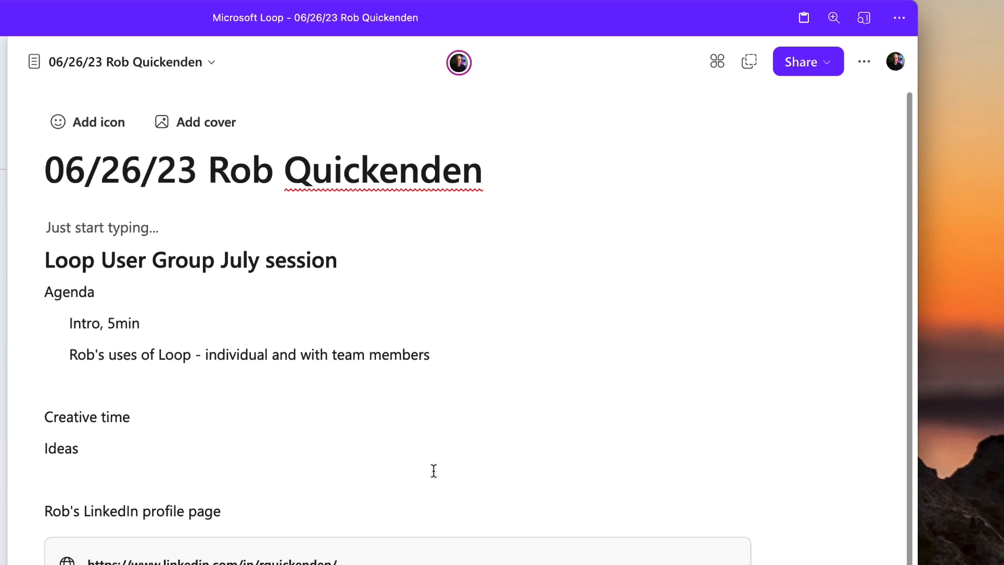
{"action": "scroll", "scroll_direction": "down", "scroll_amount": 3}
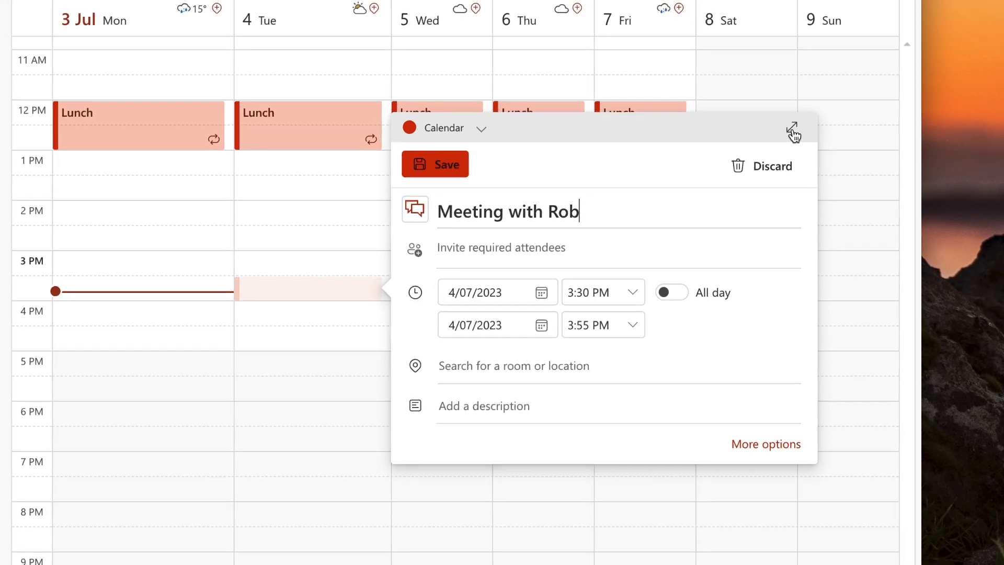
Step: Expand the Meeting with Rob draft (4/07/2023, 3:30–3:55 PM) into the full event form
{"action": "left_click", "coordinate": [794, 130]}
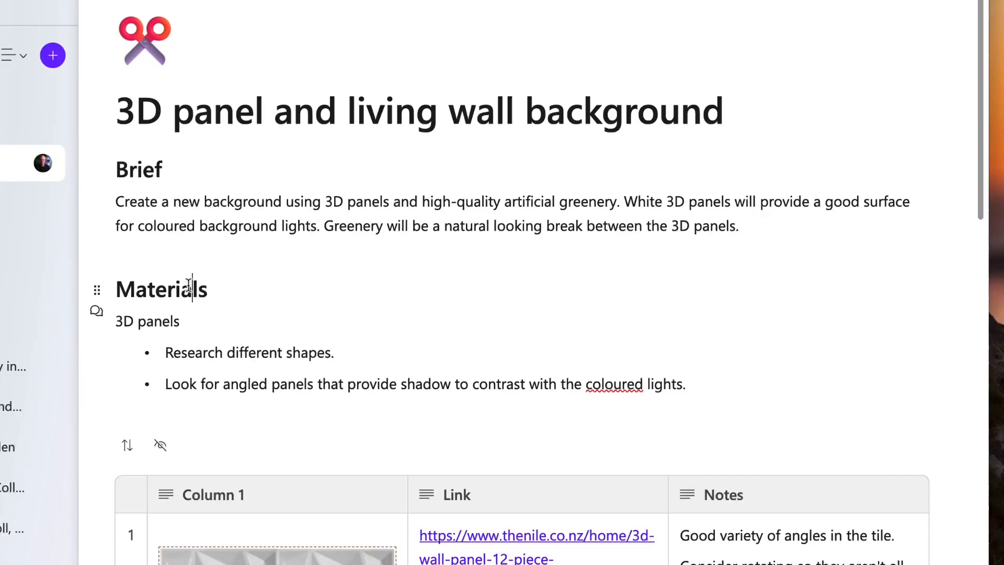
Step: Review the 3D panel and living wall background page and copy it as a shareable Loop component
{"action": "double_click", "coordinate": [160, 289]}
{"action": "type", "text": "Screenshot /"}
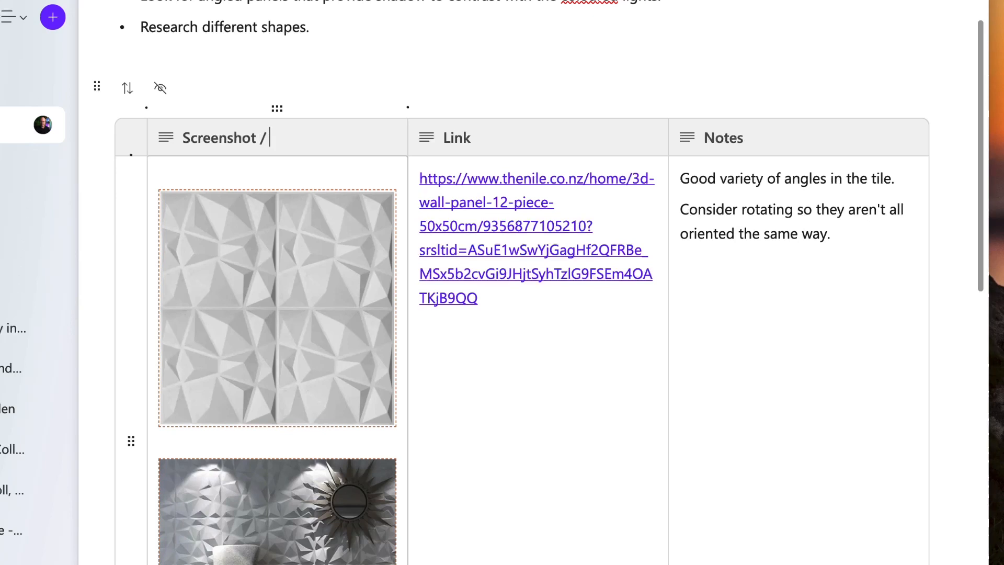
{"action": "type", "text": "image"}
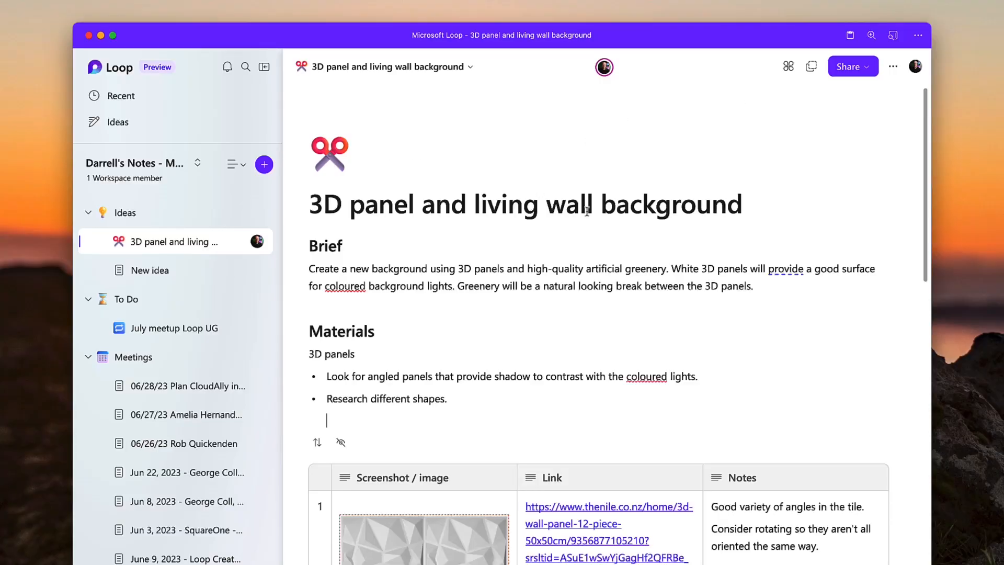
{"action": "scroll", "scroll_direction": "down", "scroll_amount": 3}
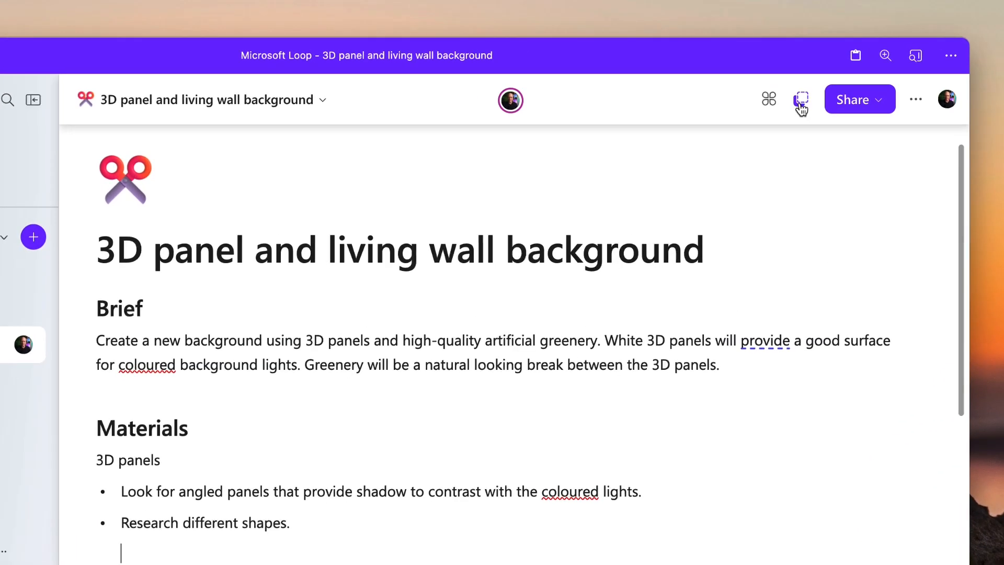
{"action": "left_click", "coordinate": [801, 99]}
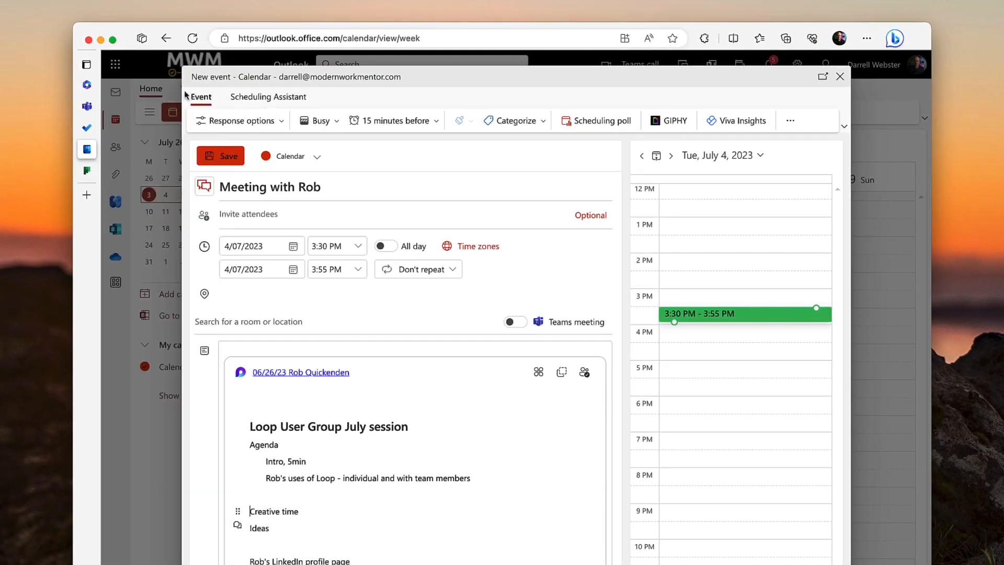
Step: Discard the unsaved Meeting with Rob event and start a new email
{"action": "left_click", "coordinate": [839, 76]}
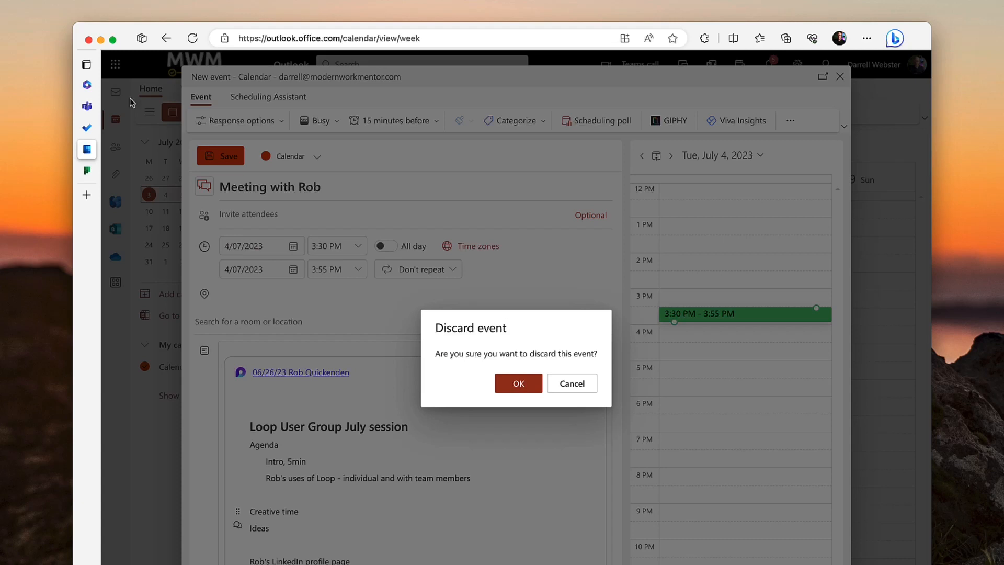
{"action": "left_click", "coordinate": [518, 383]}
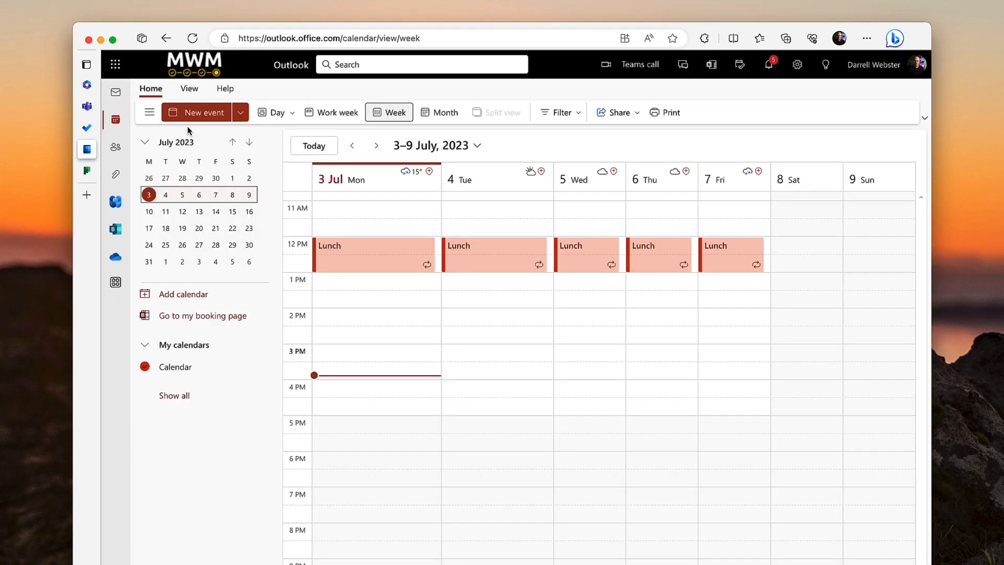
{"action": "left_click", "coordinate": [117, 92]}
{"action": "type", "text": "l"}
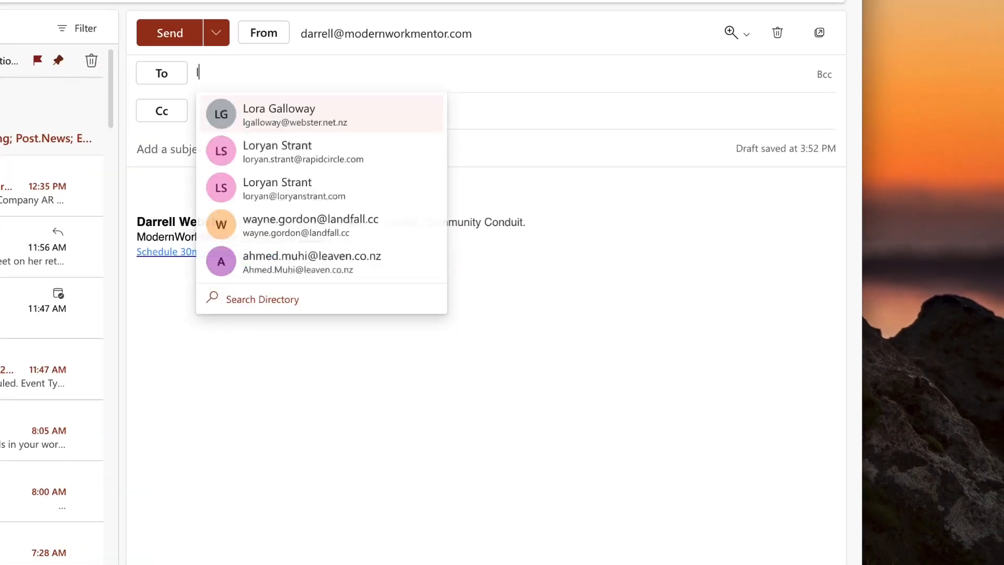
Step: Email the suggested contact with subject 'Please help with research for this project.'
{"action": "left_click", "coordinate": [278, 114]}
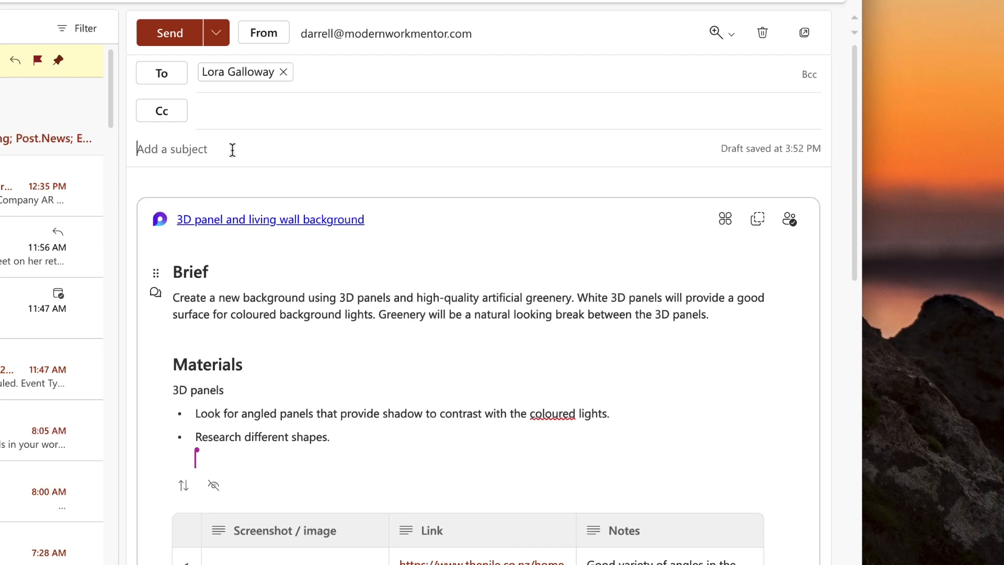
{"action": "type", "text": "Please"}
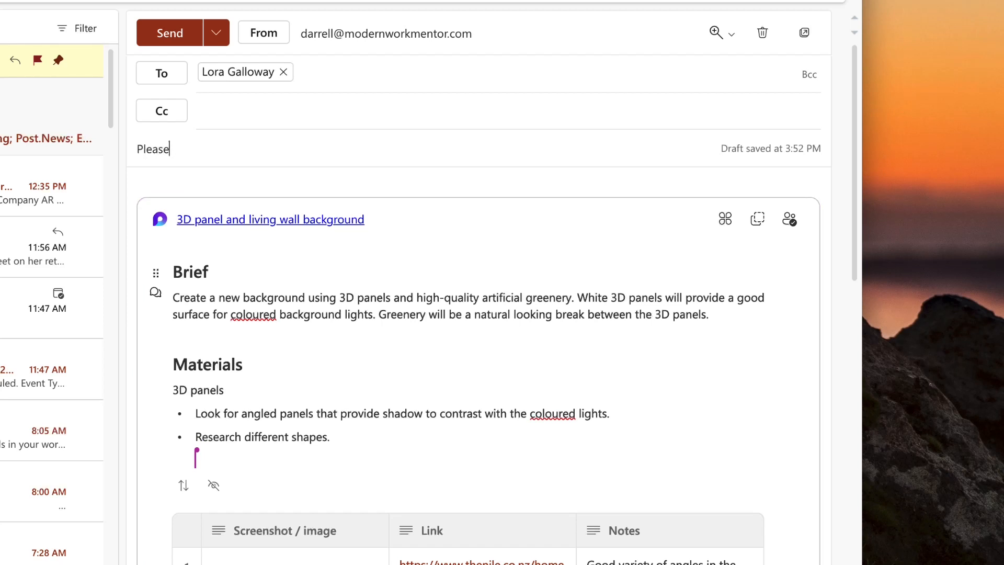
{"action": "type", "text": "help with research for th"}
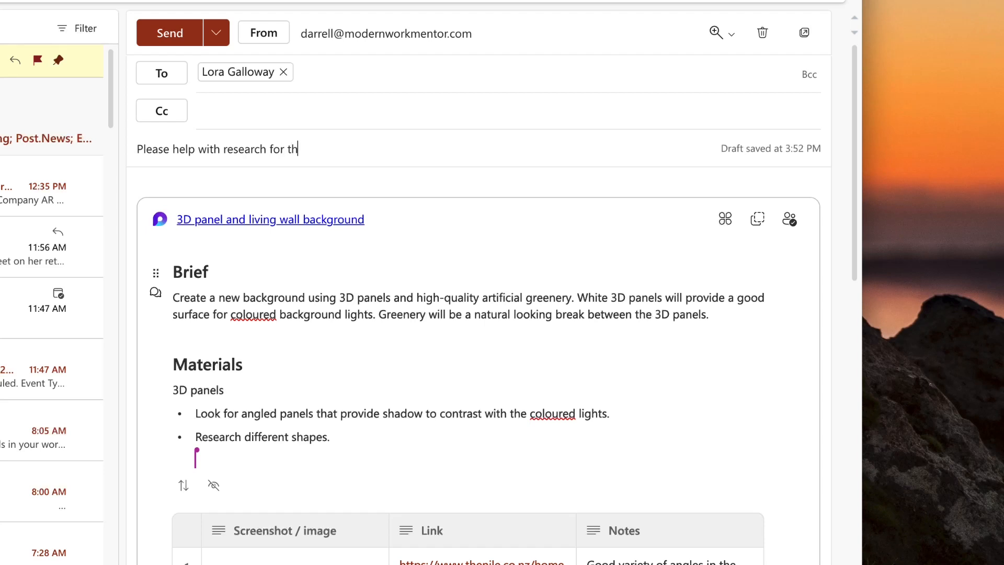
{"action": "type", "text": "is project"}
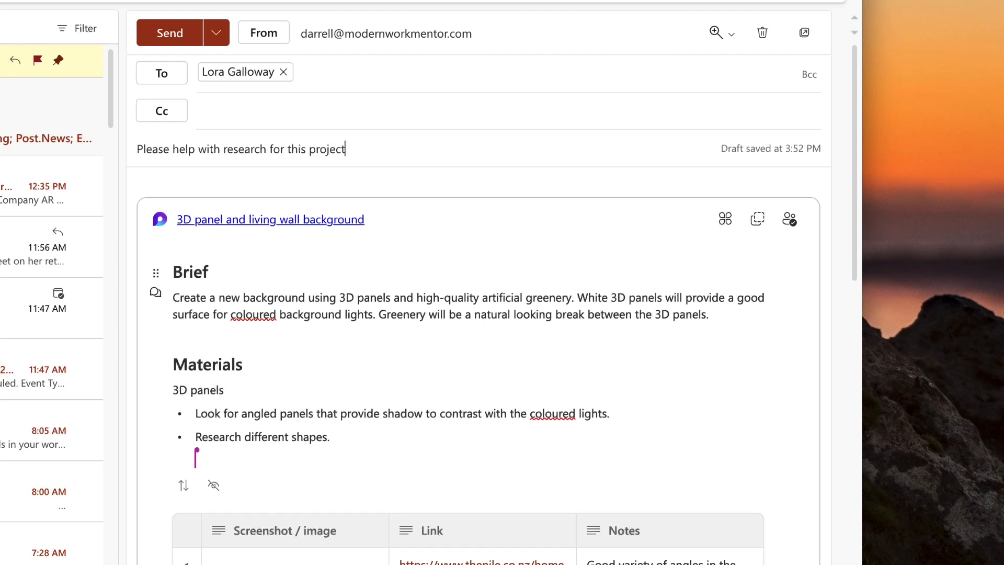
{"action": "type", "text": "."}
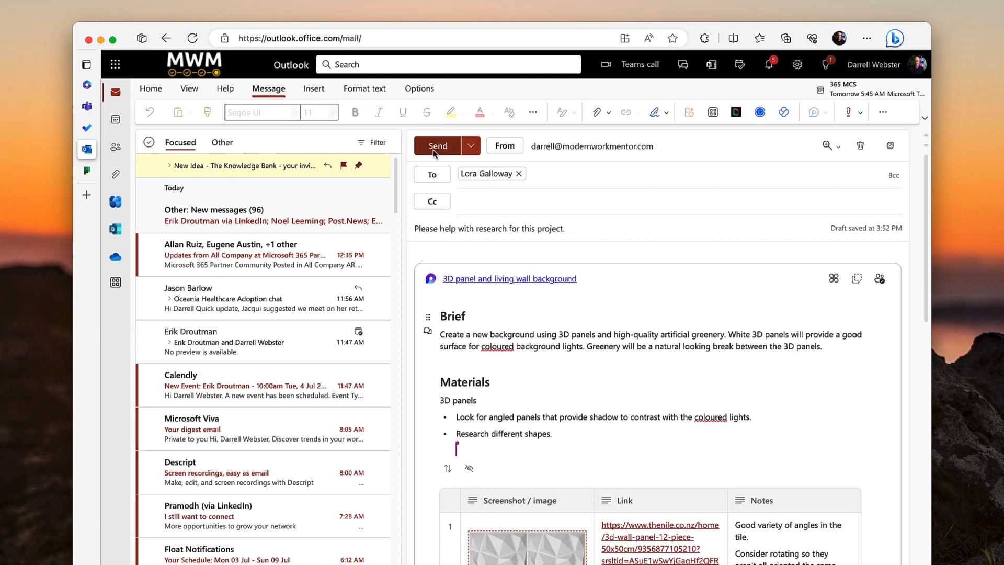
{"action": "left_click", "coordinate": [439, 147]}
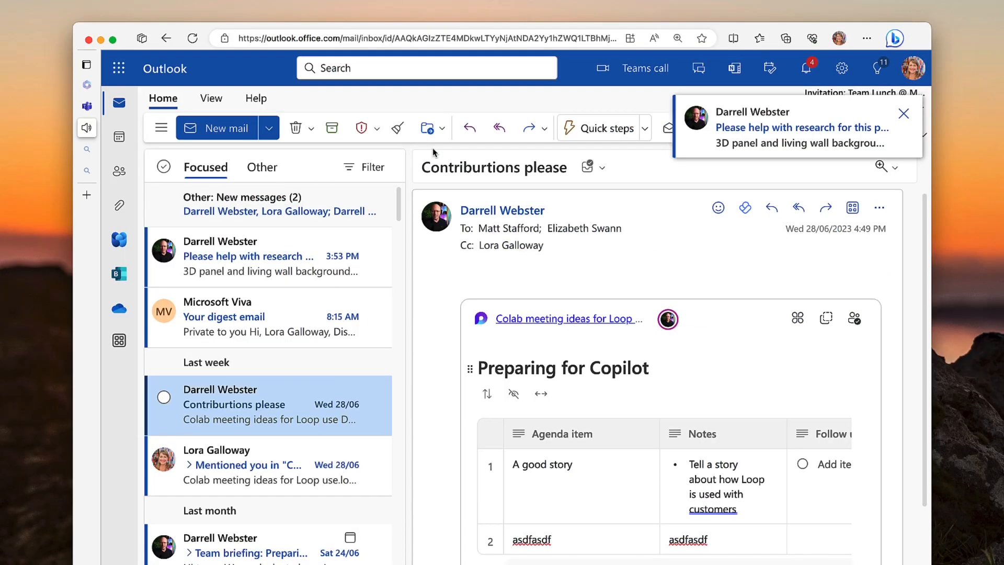
{"action": "mouse_move", "coordinate": [310, 269]}
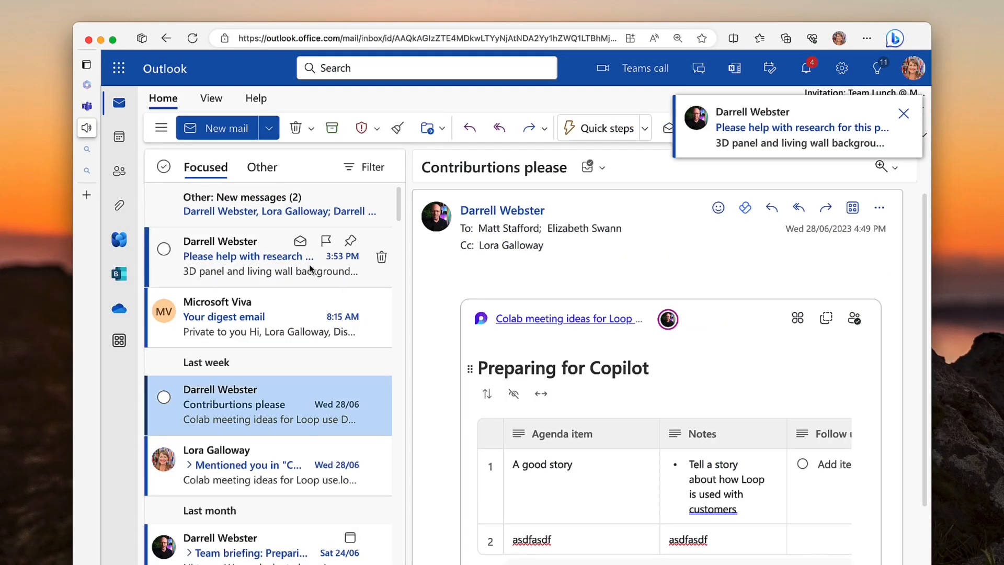
Step: Read the received research email with its live Loop table, then save the hexagon 3D panel image from Bing
{"action": "left_click", "coordinate": [249, 255]}
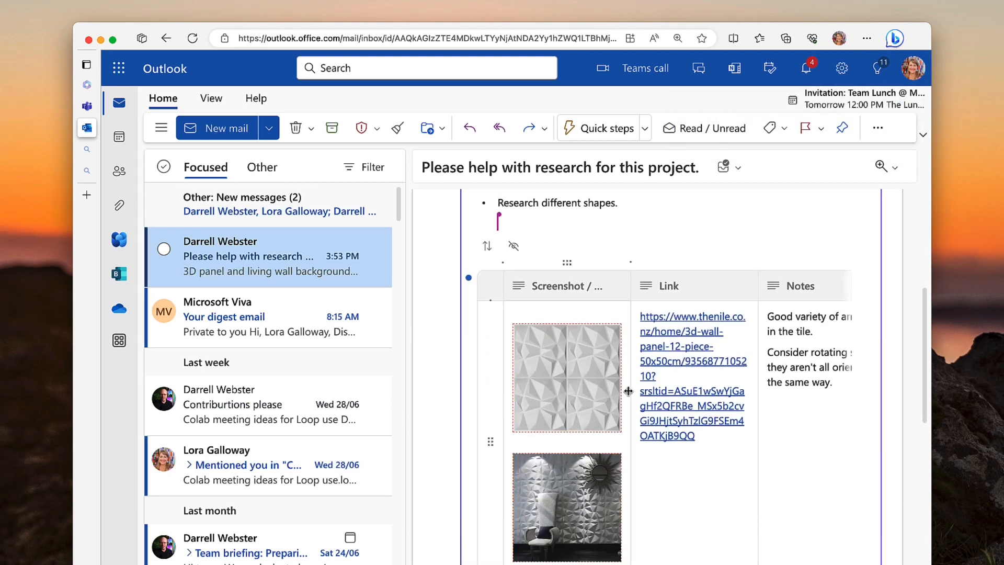
{"action": "scroll", "scroll_direction": "down", "scroll_amount": 3}
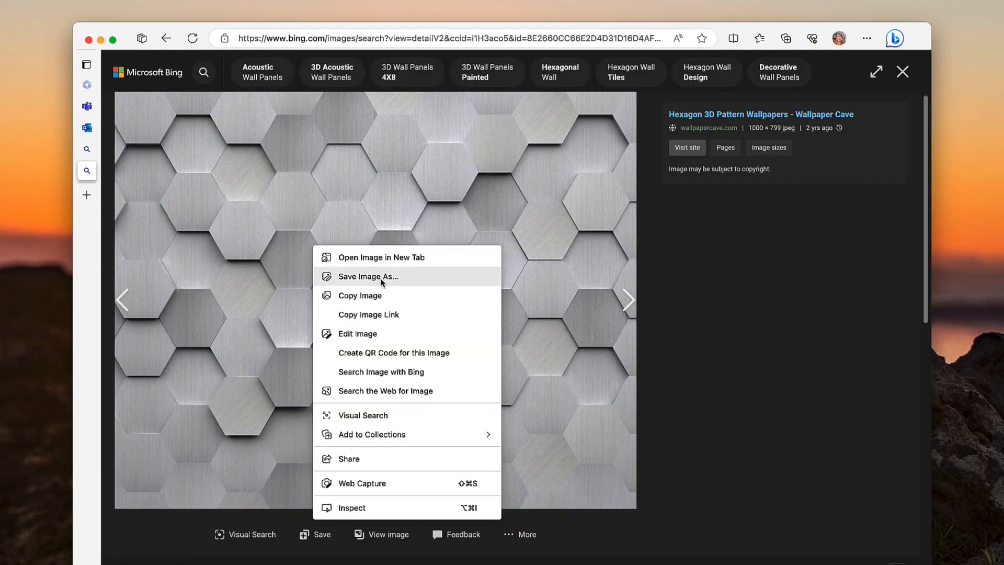
{"action": "left_click", "coordinate": [115, 115]}
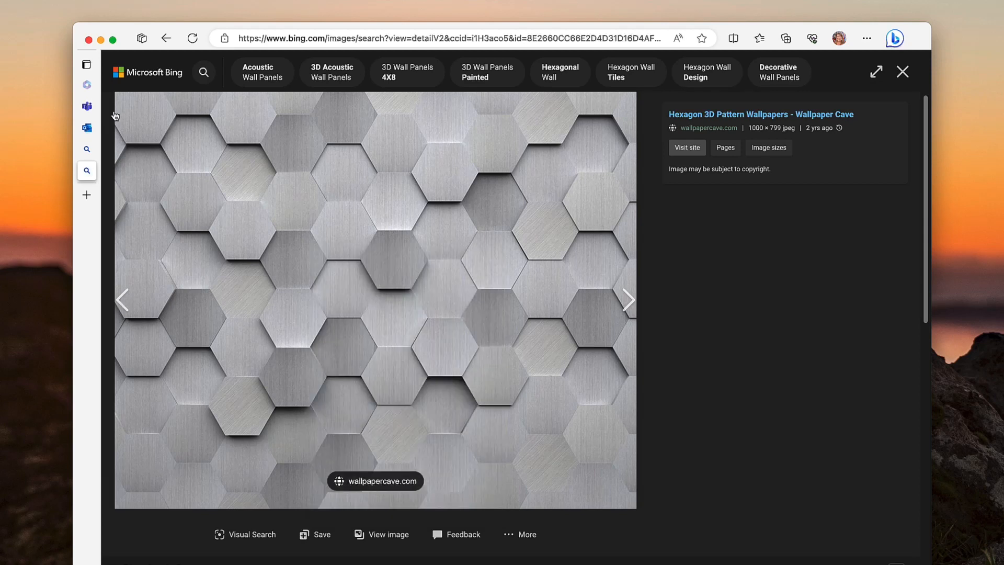
{"action": "left_click", "coordinate": [87, 127]}
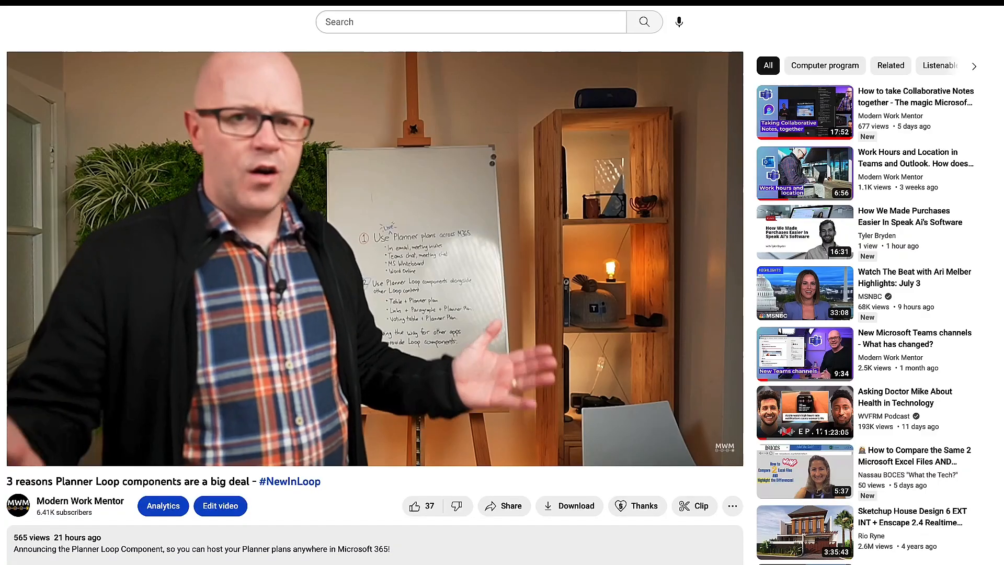
Step: Begin a comment reading 'I'm using collaborative' under the Planner Loop components video
{"action": "scroll", "scroll_direction": "down", "scroll_amount": 3}
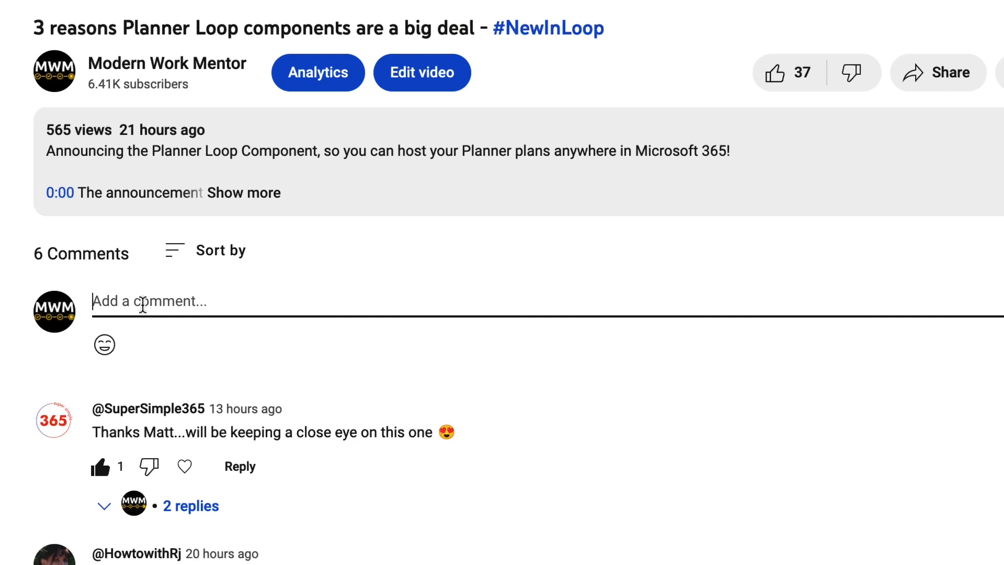
{"action": "type", "text": "I'm using collaborative"}
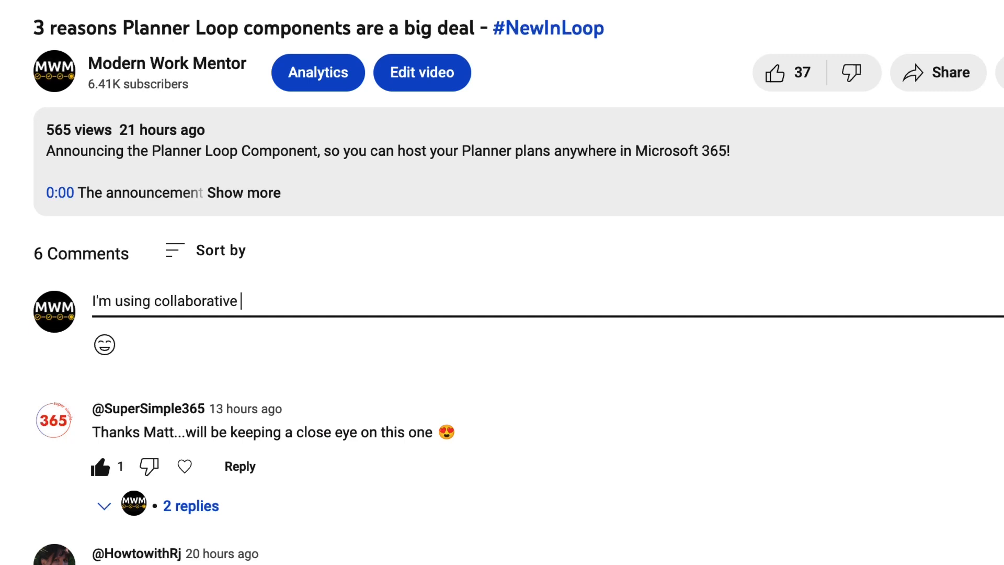